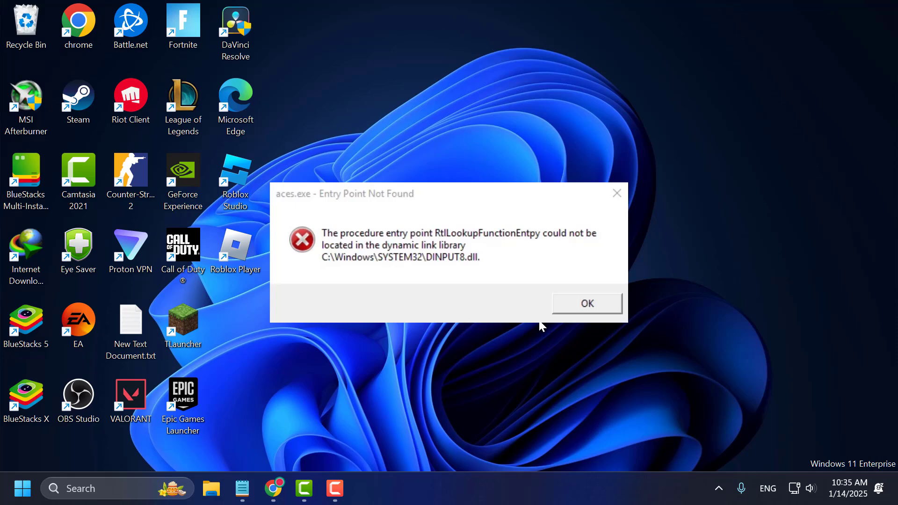
Dismiss the aces.exe error and confirm a 64-bit system type on the About page.
click(586, 303)
text(ab)
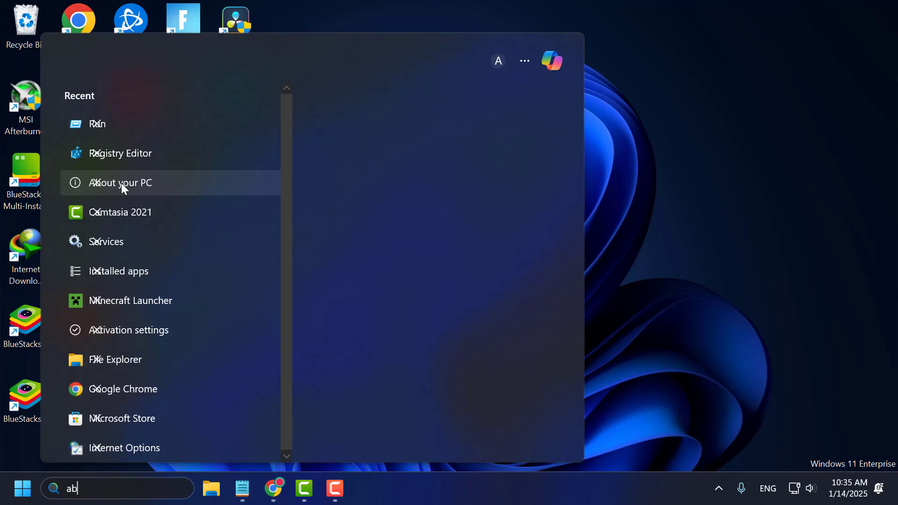
click(119, 182)
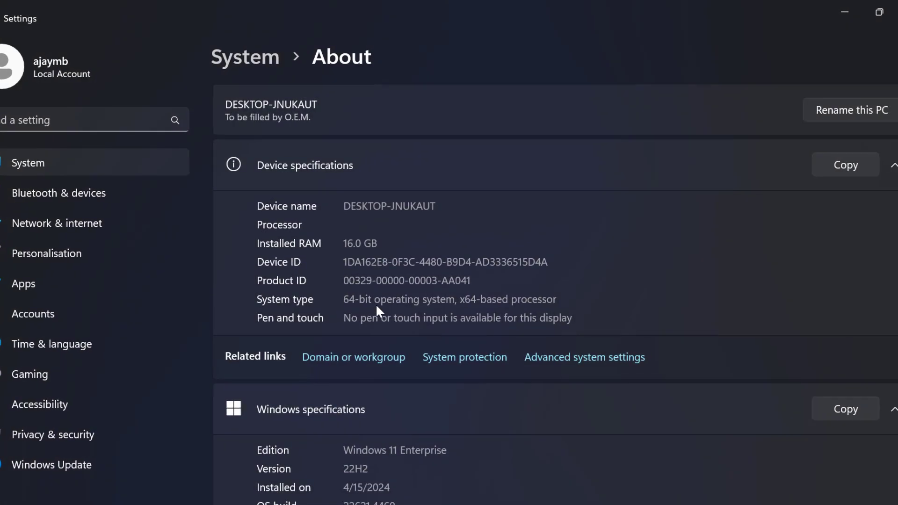
double_click(356, 299)
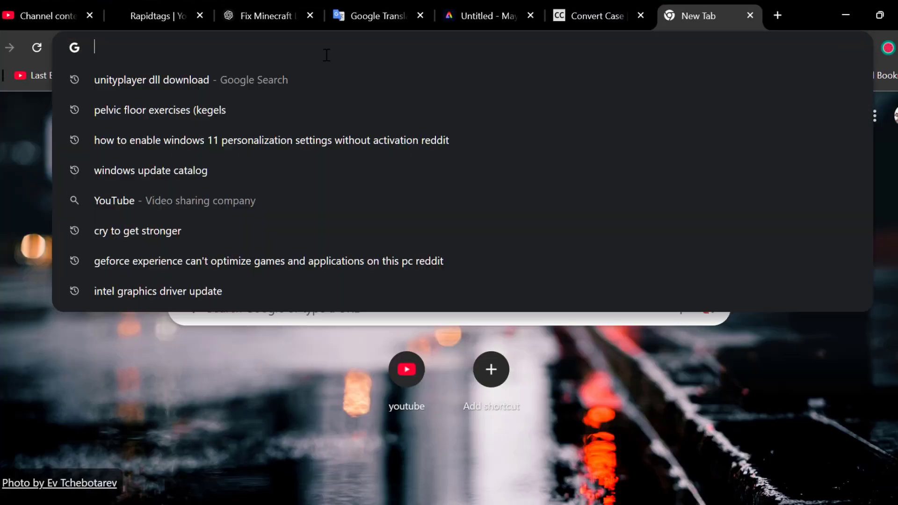
Search 'visual c++ redistributable 2013' and open the microsoft.com download details page.
text(visual c)
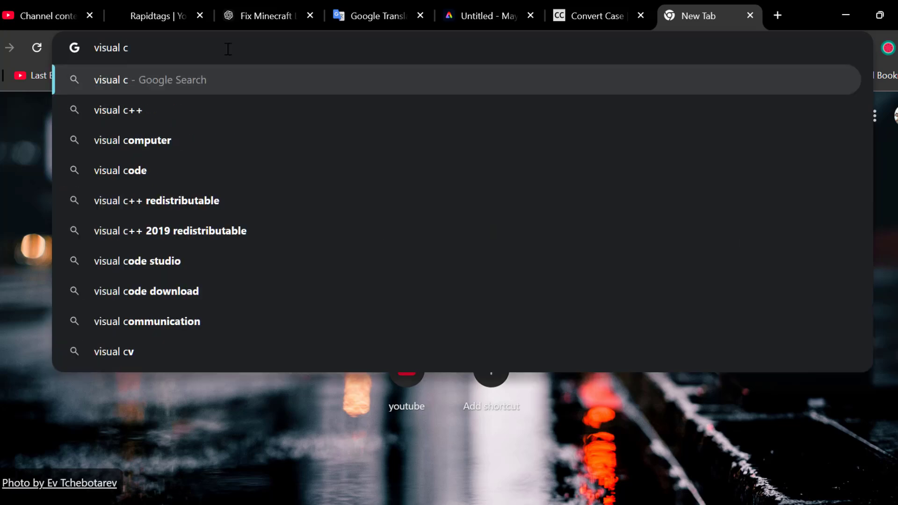
text(++ redistributable 201)
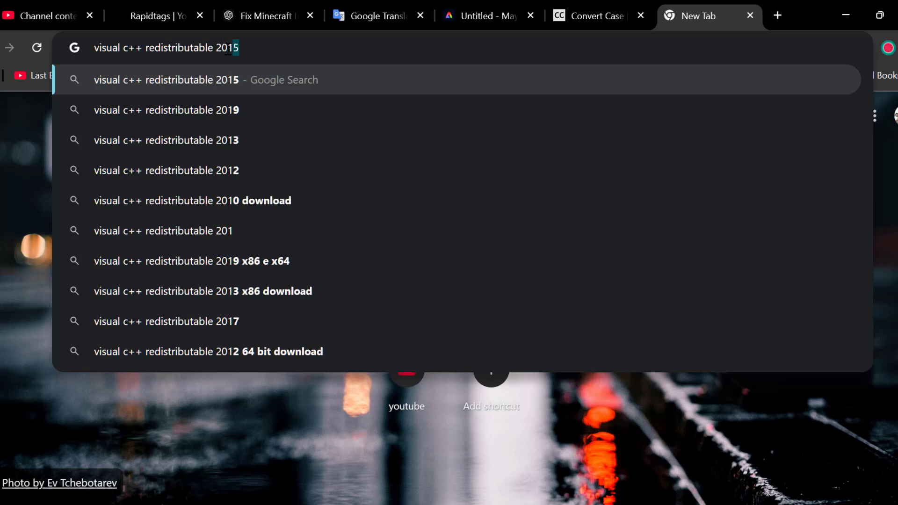
click(166, 140)
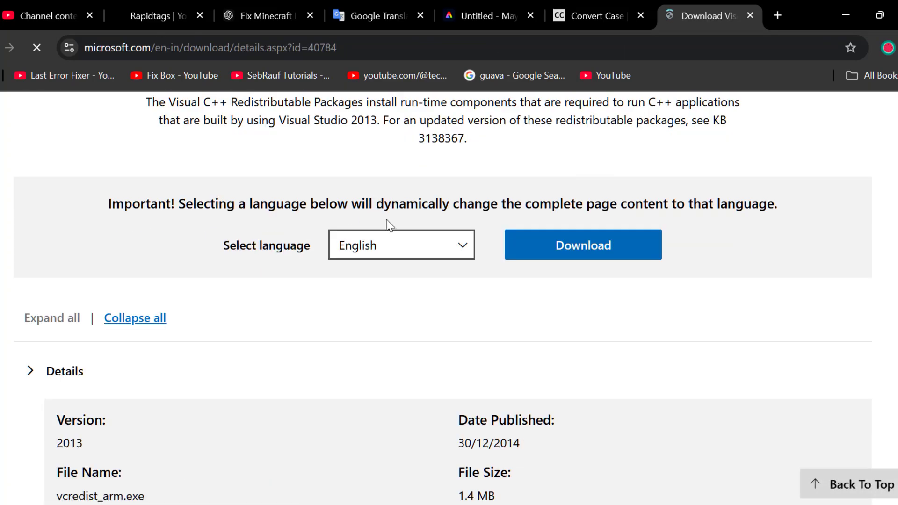
Select only vcredist_x64.exe in the download list and start its download.
click(582, 244)
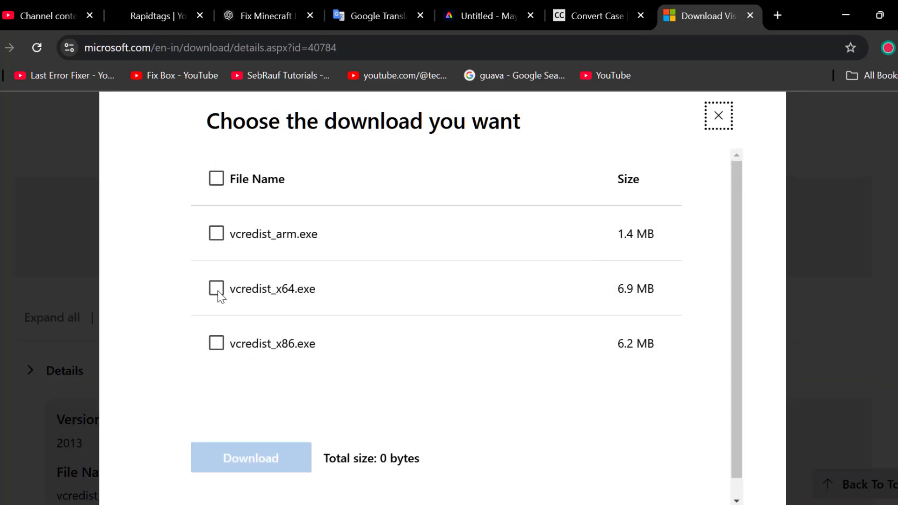
click(216, 344)
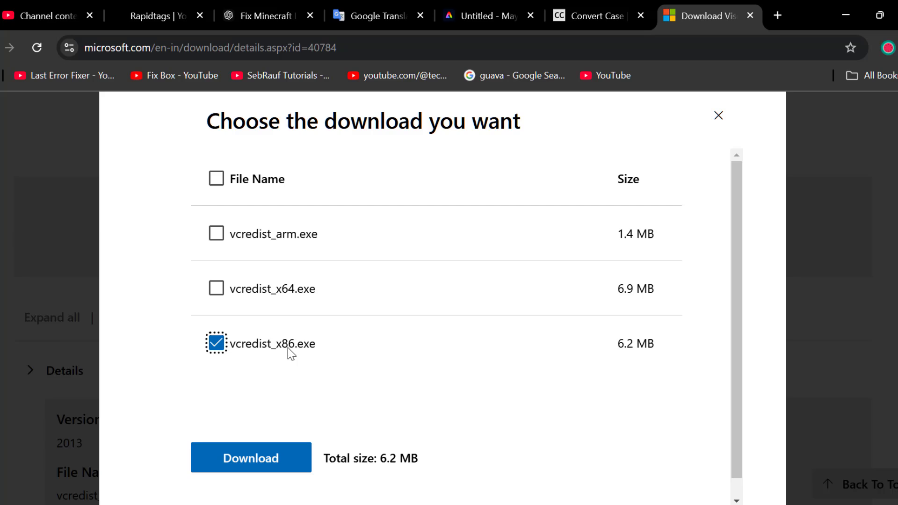
mouse_move(334, 359)
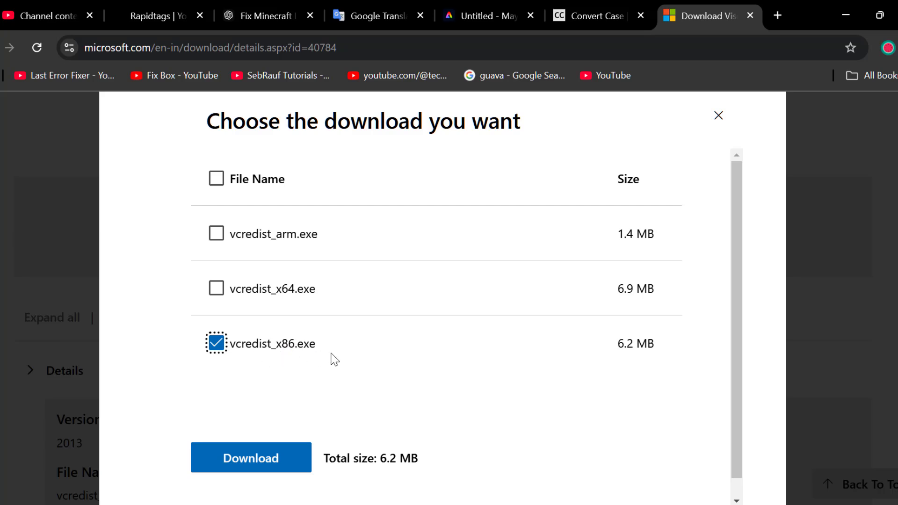
mouse_move(215, 288)
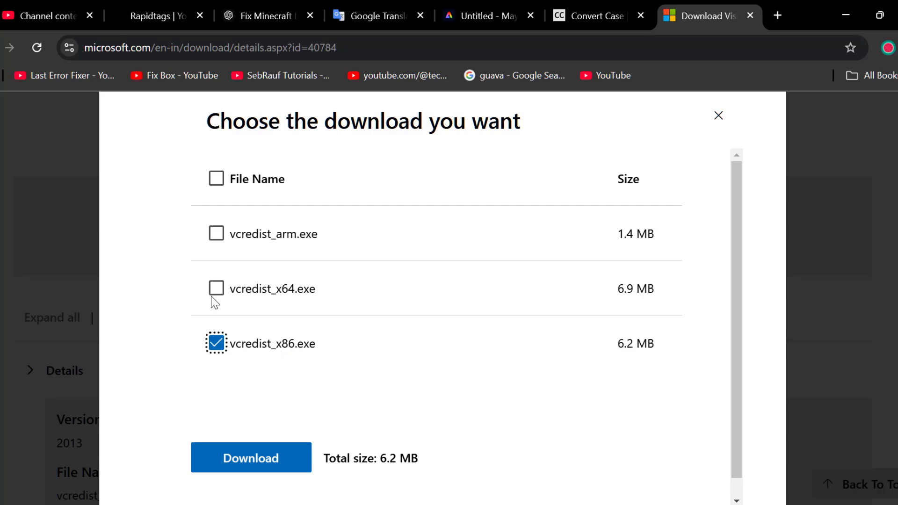
click(216, 289)
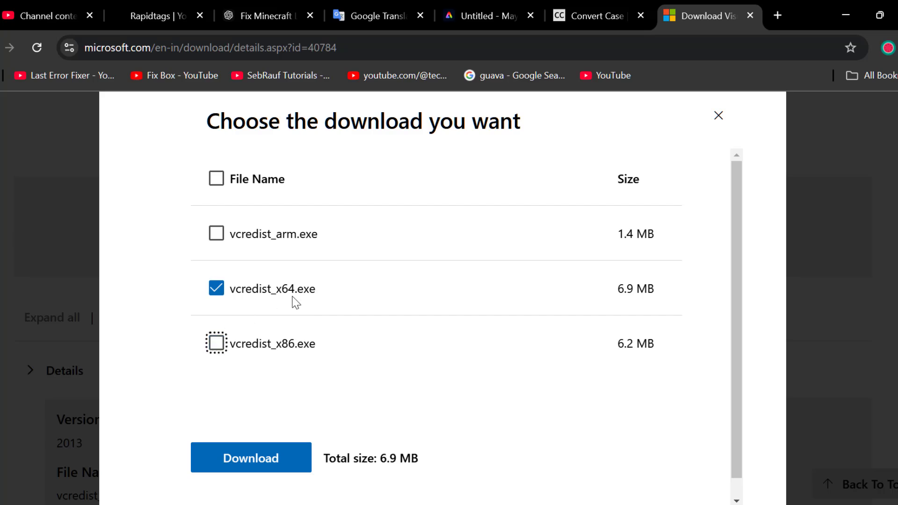
mouse_move(357, 306)
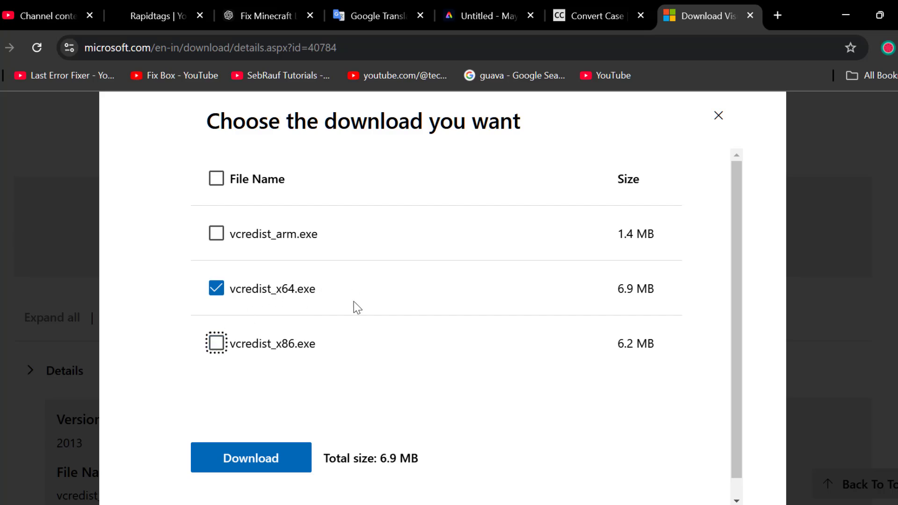
mouse_move(354, 302)
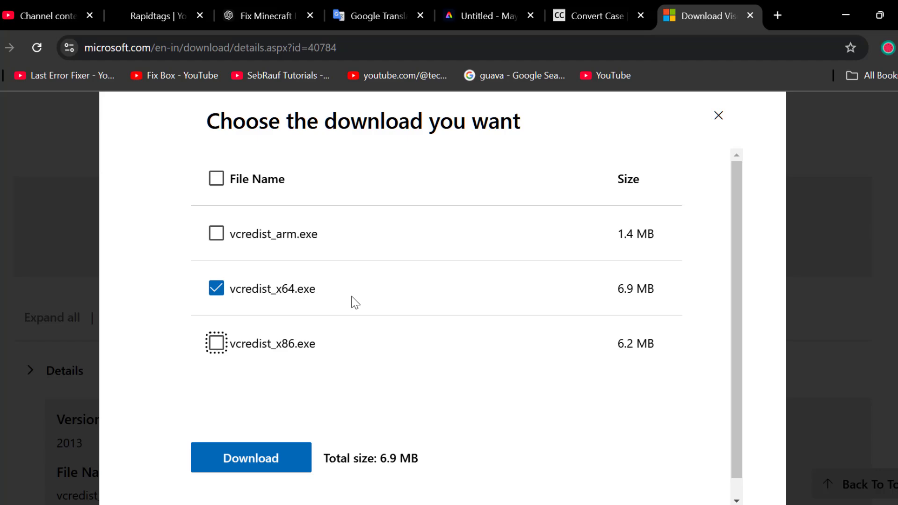
click(250, 458)
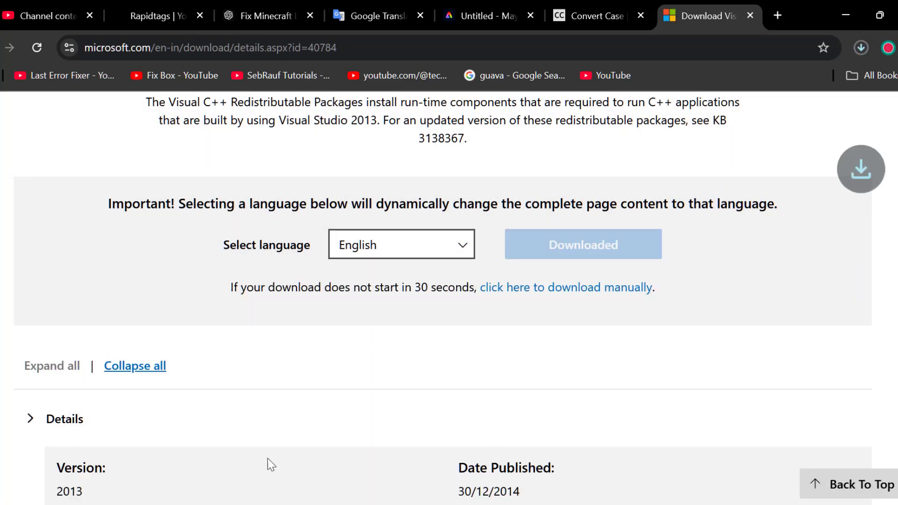
Run vcredist_x64.exe, agree to the license, install, and approve the UAC prompt.
click(860, 48)
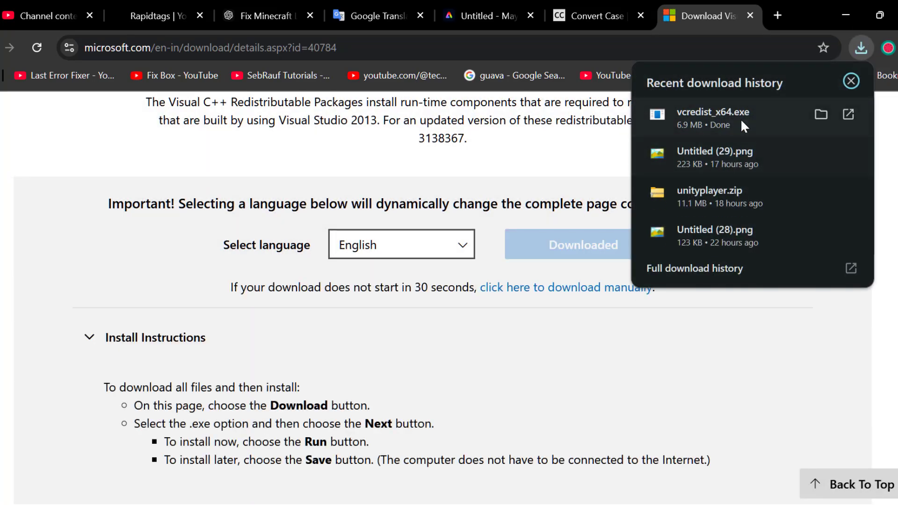
click(852, 80)
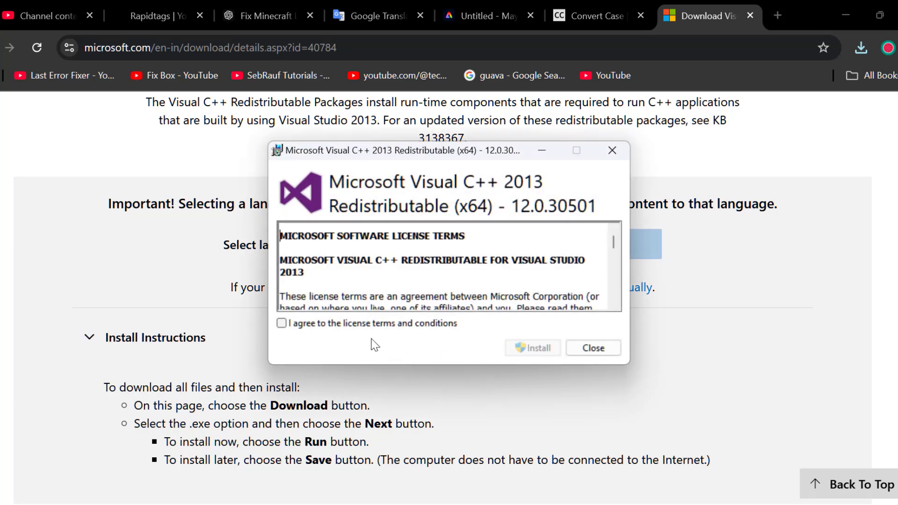
click(281, 323)
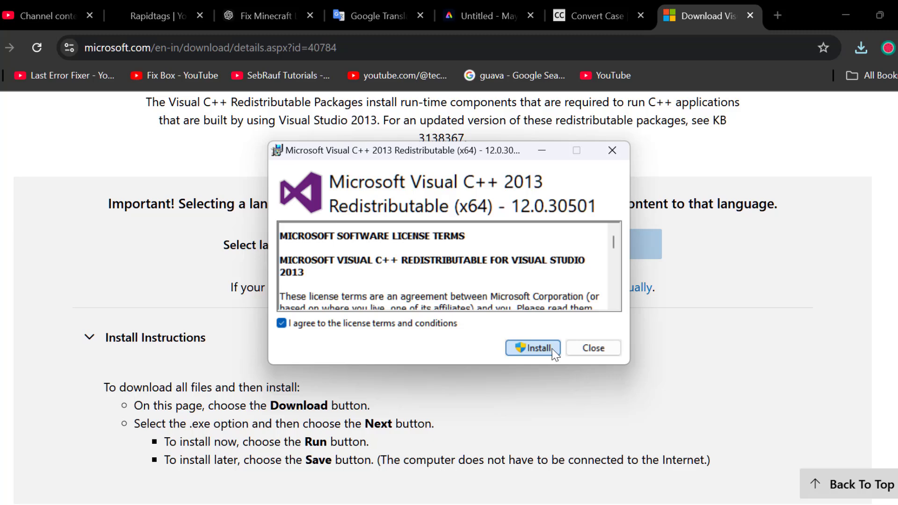
click(532, 347)
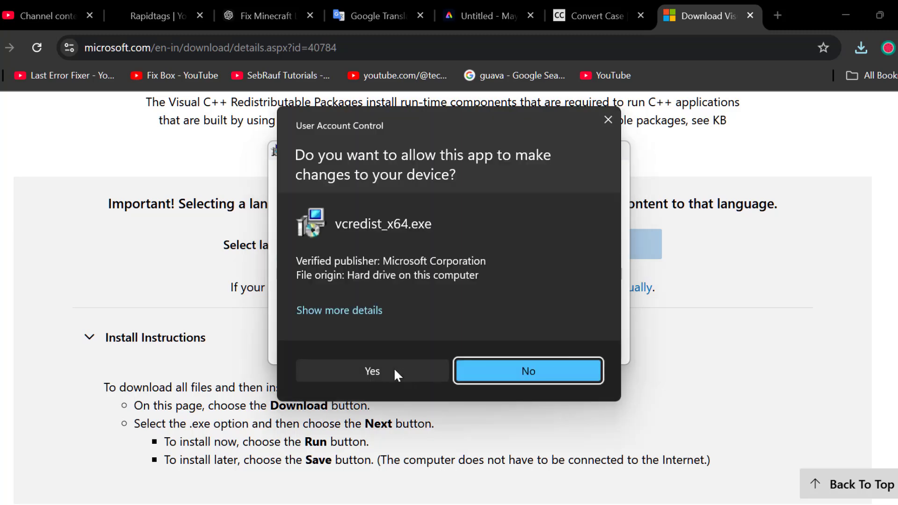
click(372, 371)
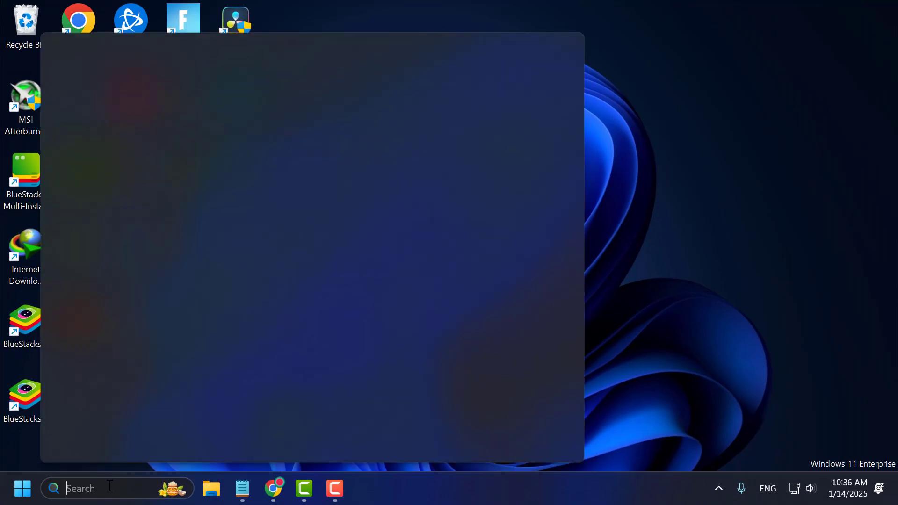
Search 'cmd' and launch Command Prompt as administrator.
text(cmd)
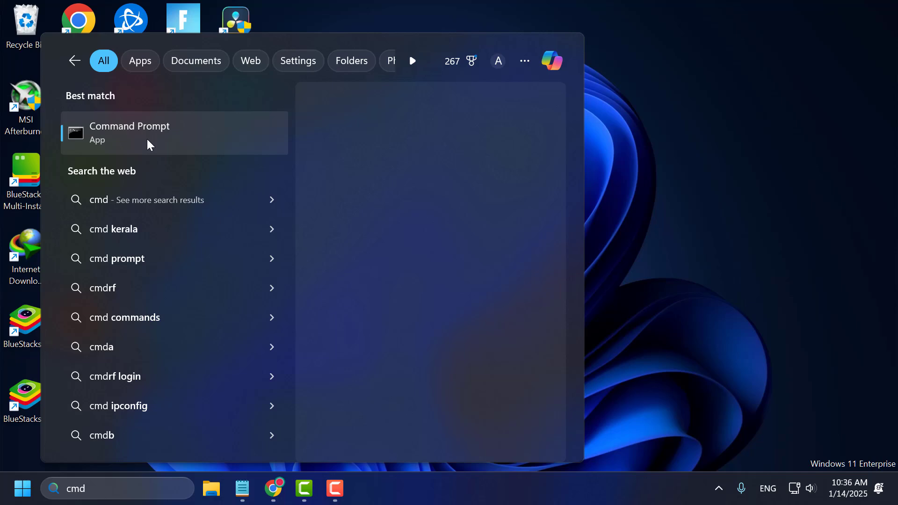
key(Escape)
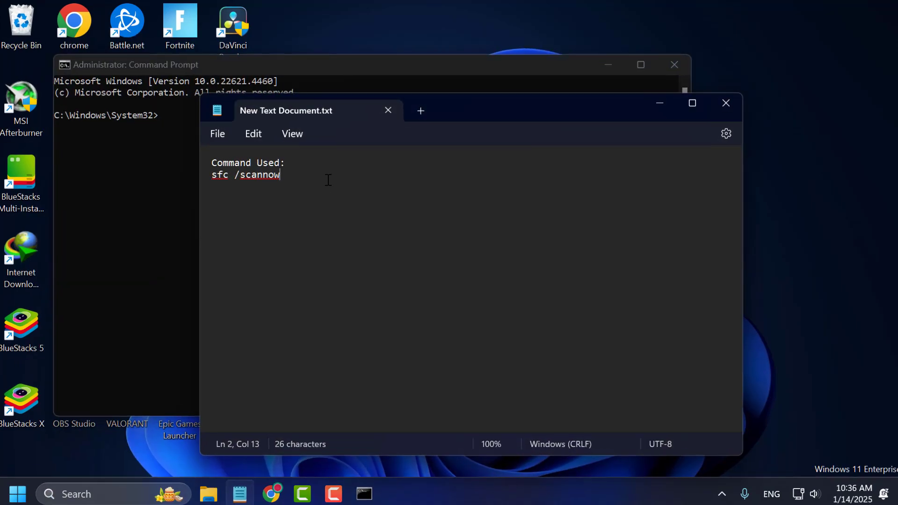
Copy 'sfc /scannow' from the notes and run it in the admin prompt.
double_click(249, 175)
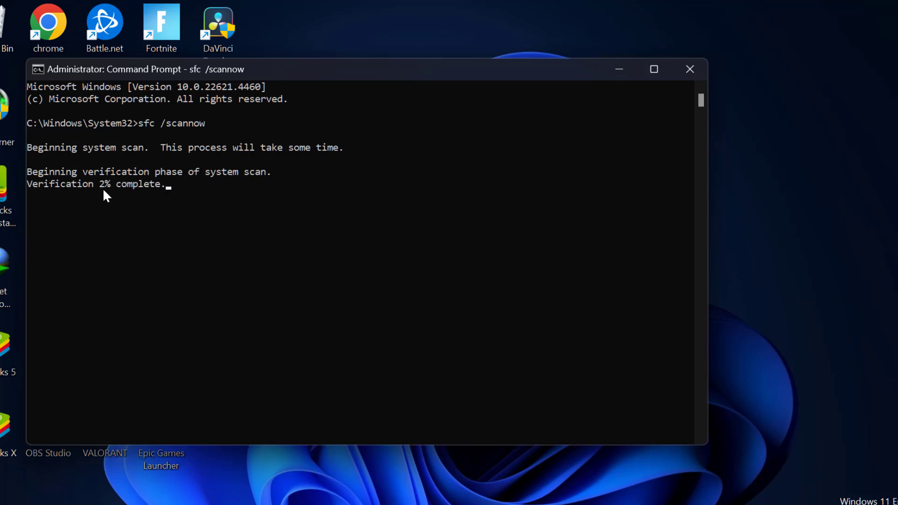
mouse_move(151, 188)
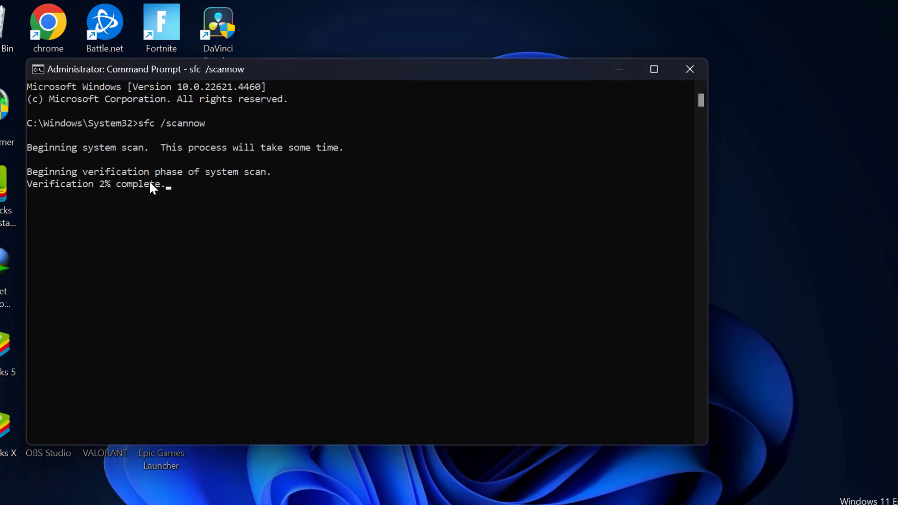